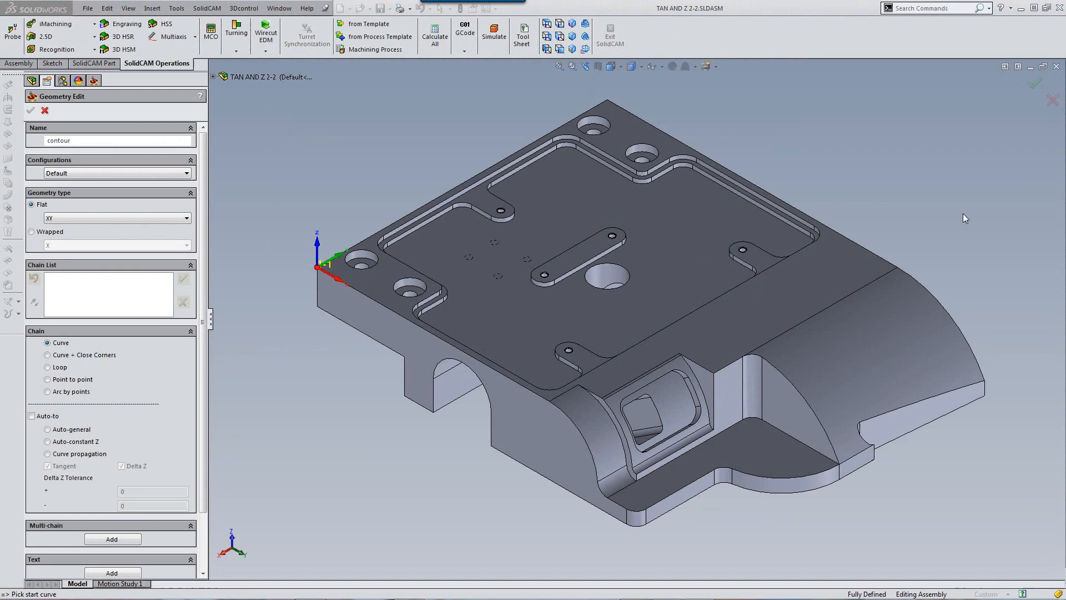
{"action": "mouse_move", "coordinate": [157, 481]}
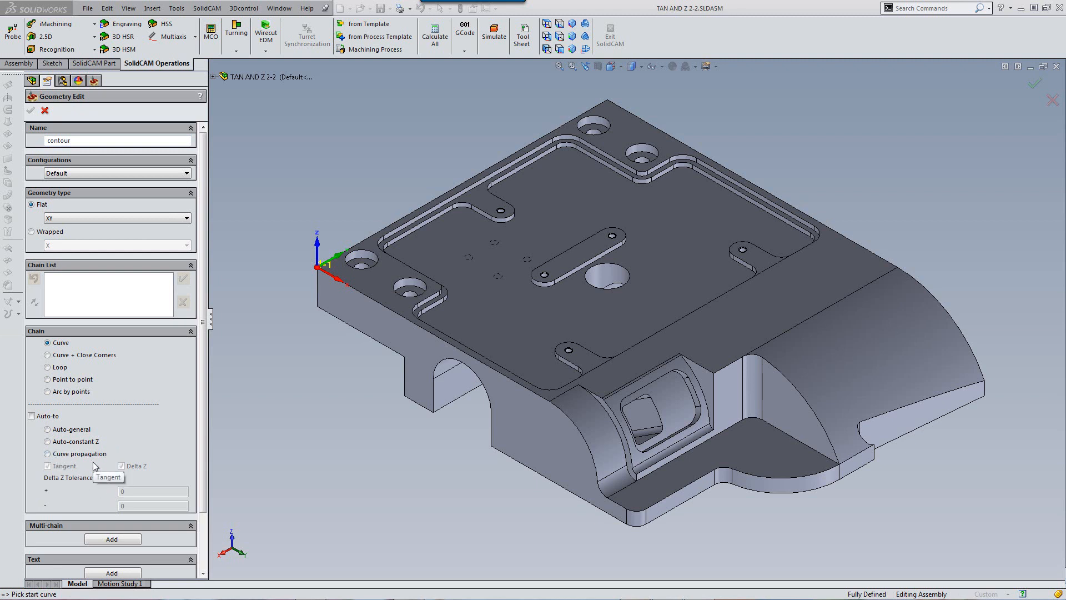
{"action": "mouse_move", "coordinate": [49, 453]}
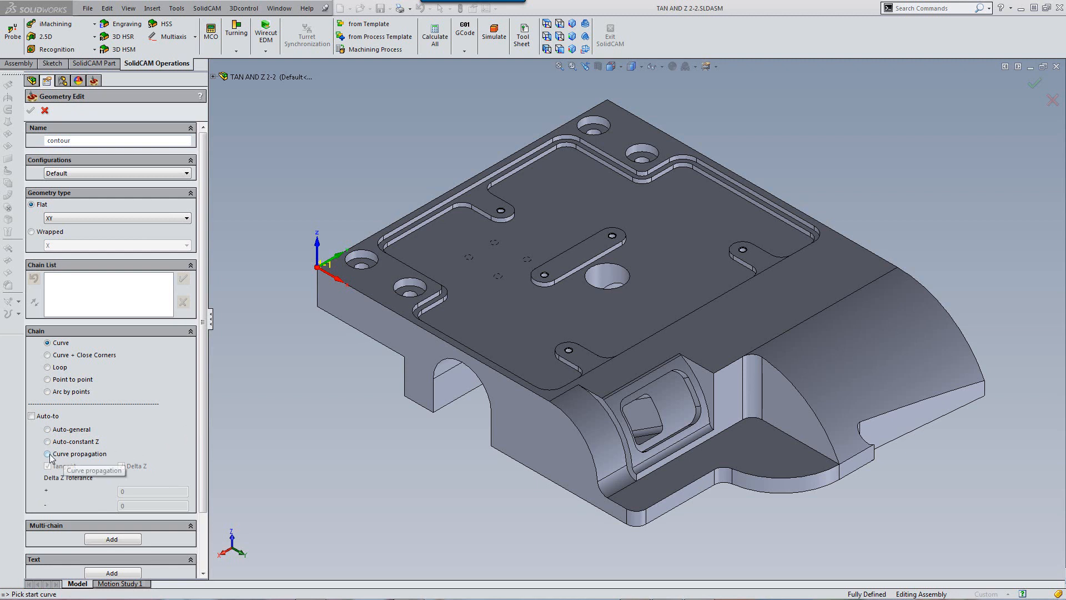
- Switch the contour chain picking mode to Curve propagation
{"action": "left_click", "coordinate": [48, 453]}
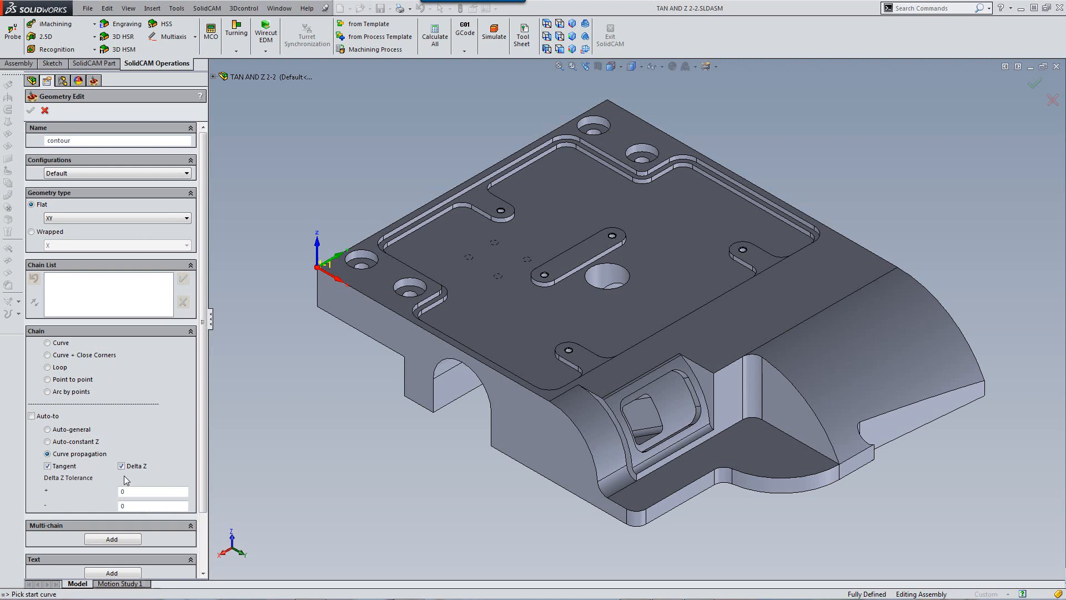
{"action": "mouse_move", "coordinate": [126, 474]}
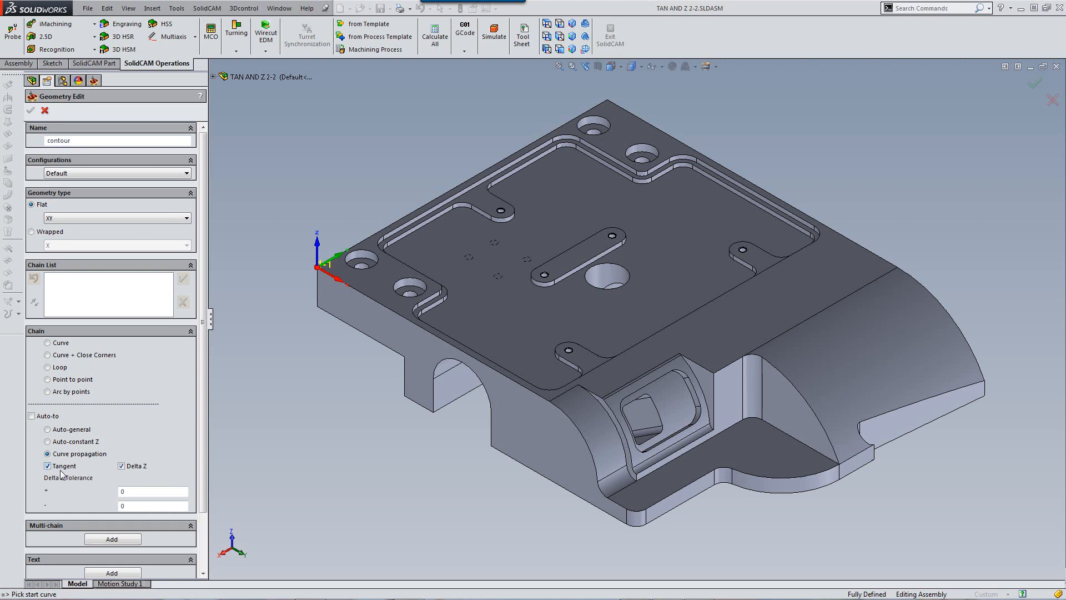
{"action": "mouse_move", "coordinate": [48, 465]}
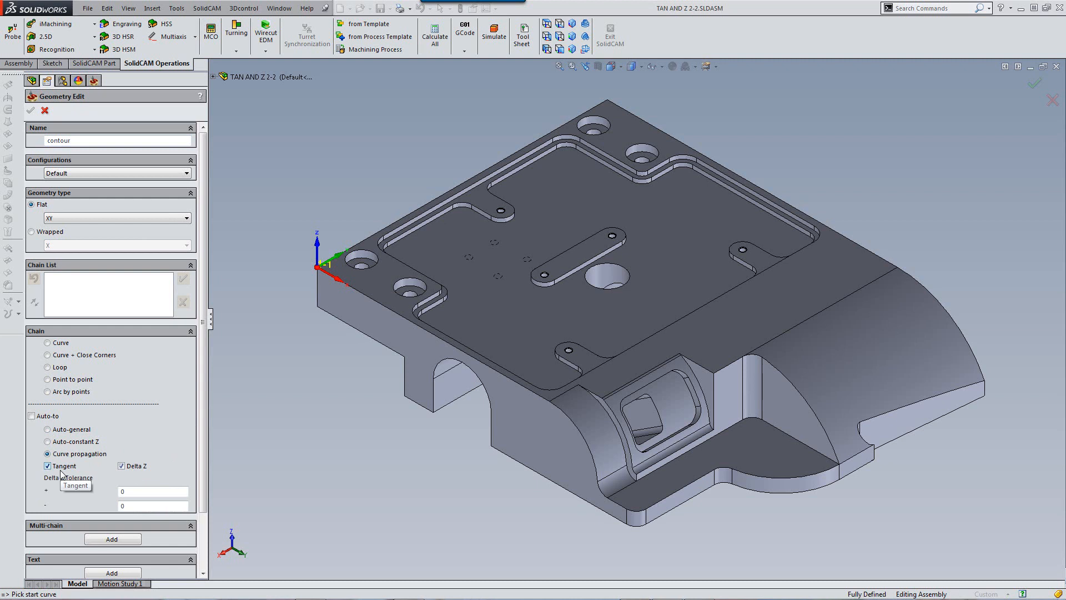
{"action": "mouse_move", "coordinate": [409, 446]}
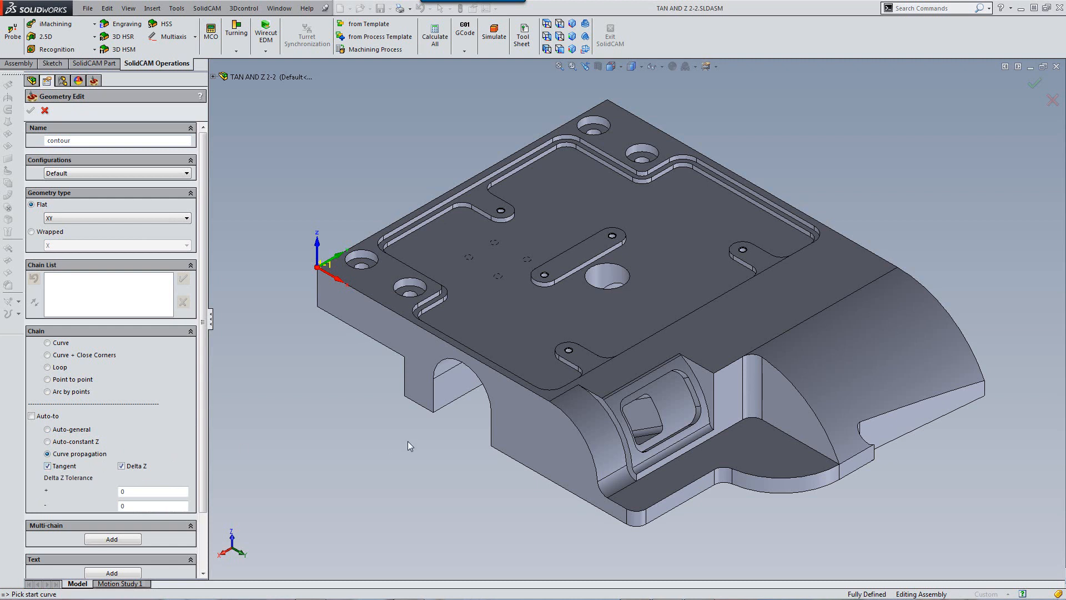
{"action": "mouse_move", "coordinate": [593, 596]}
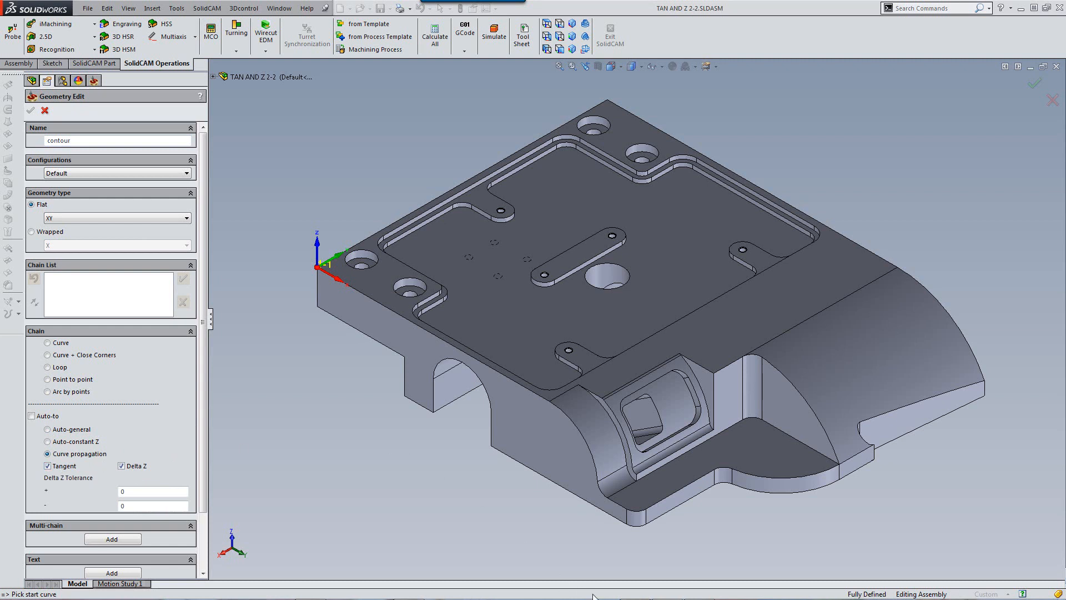
{"action": "mouse_move", "coordinate": [333, 445]}
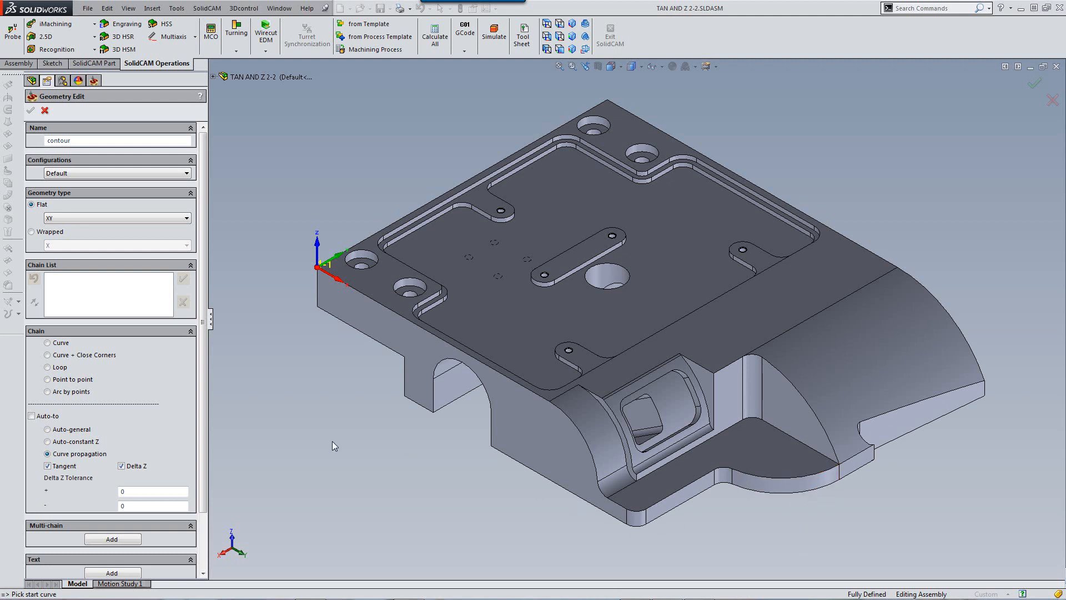
{"action": "mouse_move", "coordinate": [819, 476]}
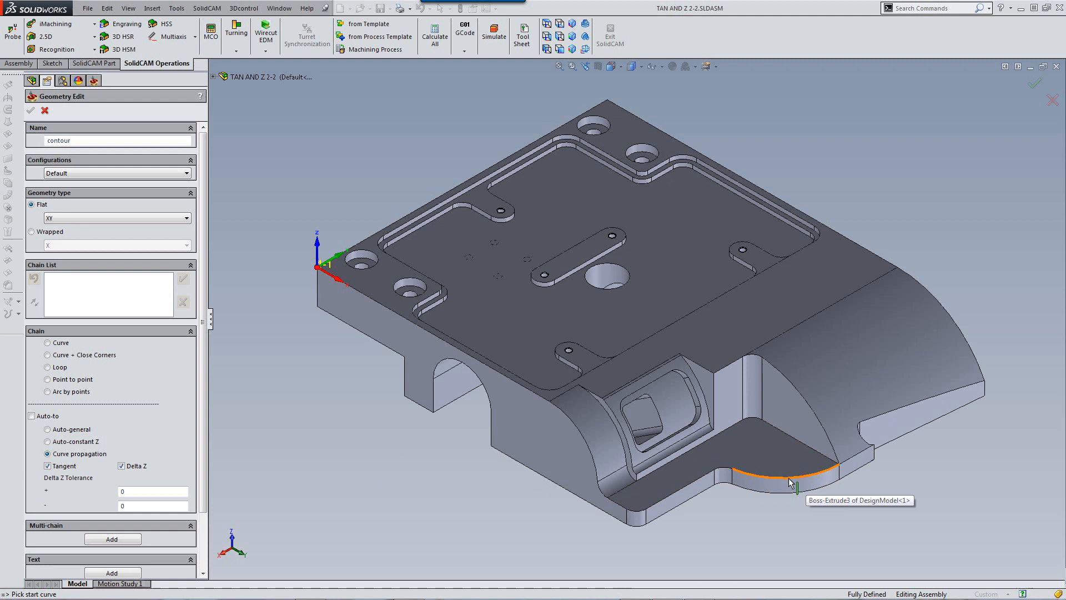
- Pick the curved lower front edge of the part as the chain's start curve
{"action": "left_click", "coordinate": [619, 514]}
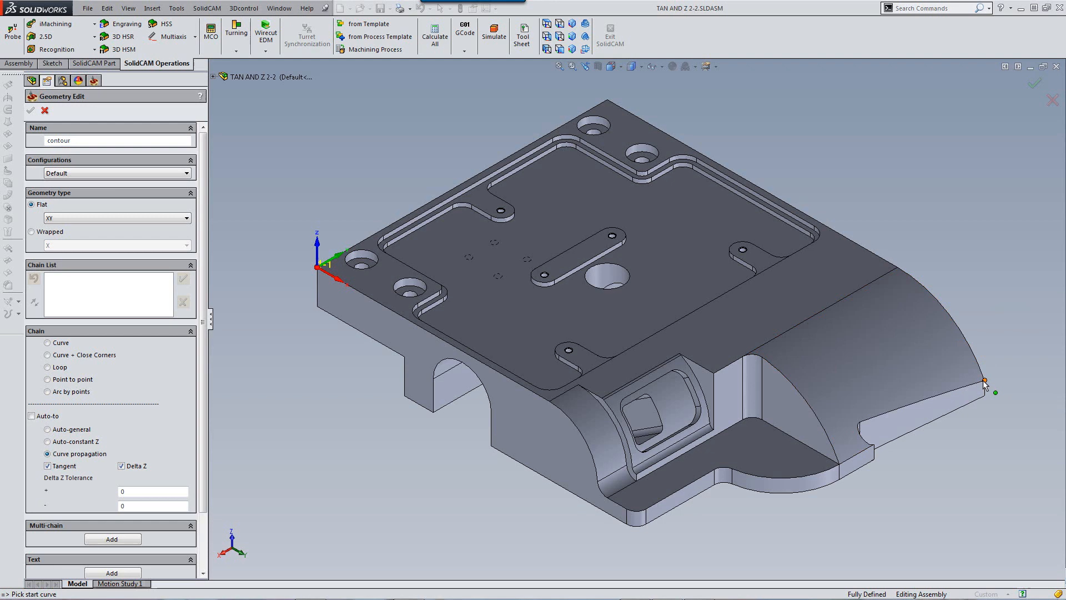
{"action": "mouse_move", "coordinate": [985, 385]}
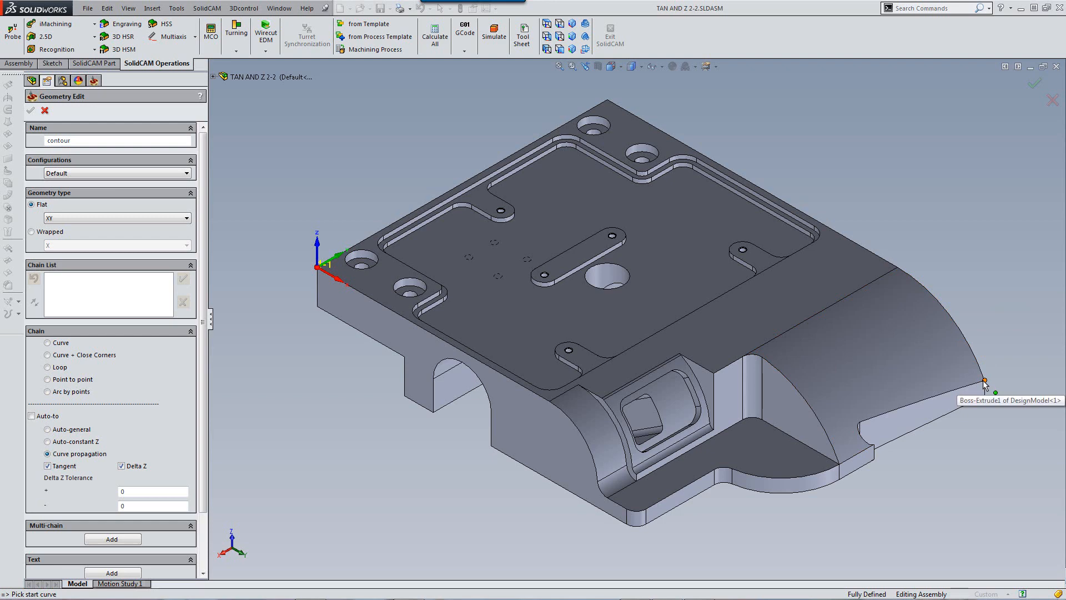
{"action": "mouse_move", "coordinate": [1012, 428]}
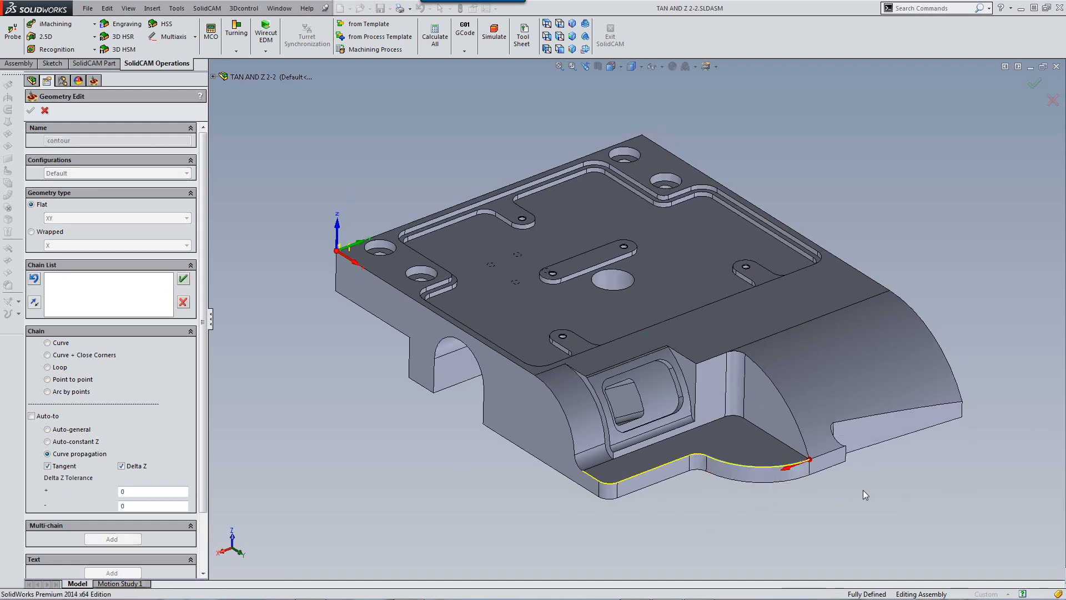
- Propagate the chain around the outer top contour and close it at the right-side Cut-Extrude notch edge
{"action": "left_click", "coordinate": [647, 141]}
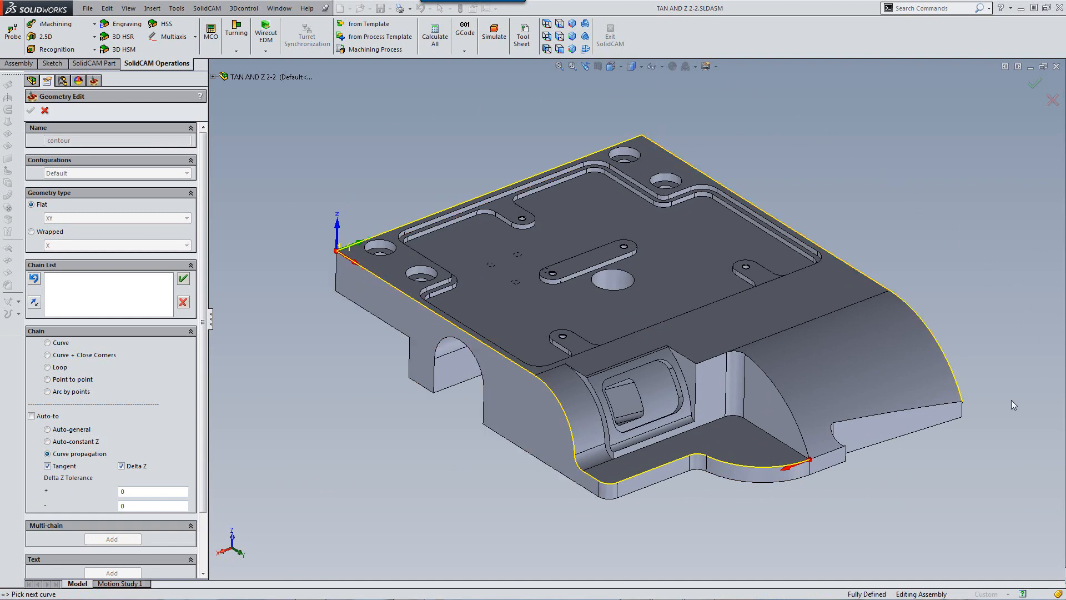
{"action": "mouse_move", "coordinate": [973, 408]}
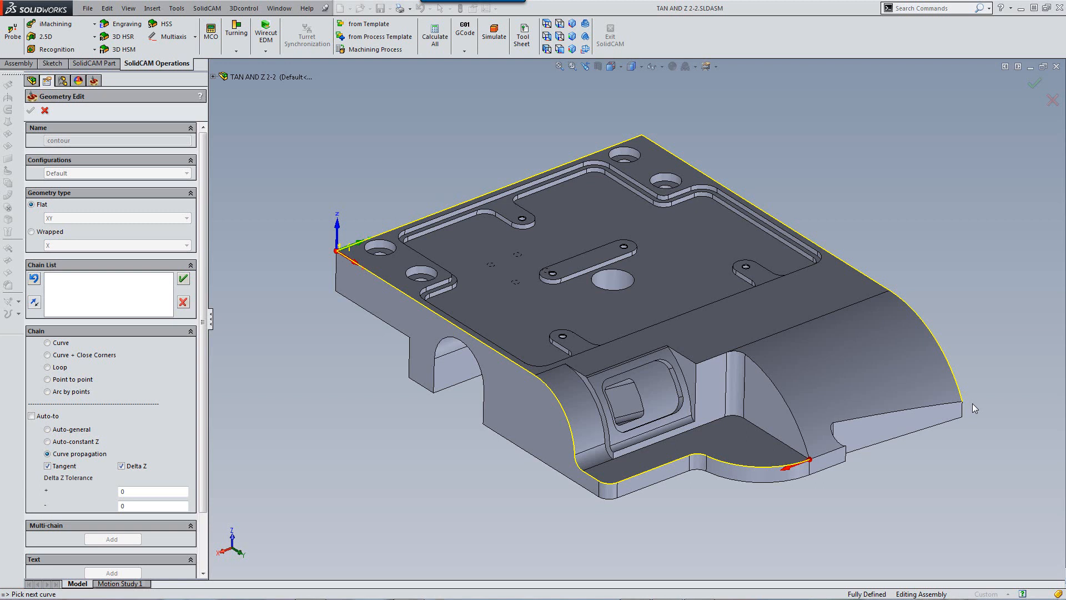
{"action": "mouse_move", "coordinate": [950, 413]}
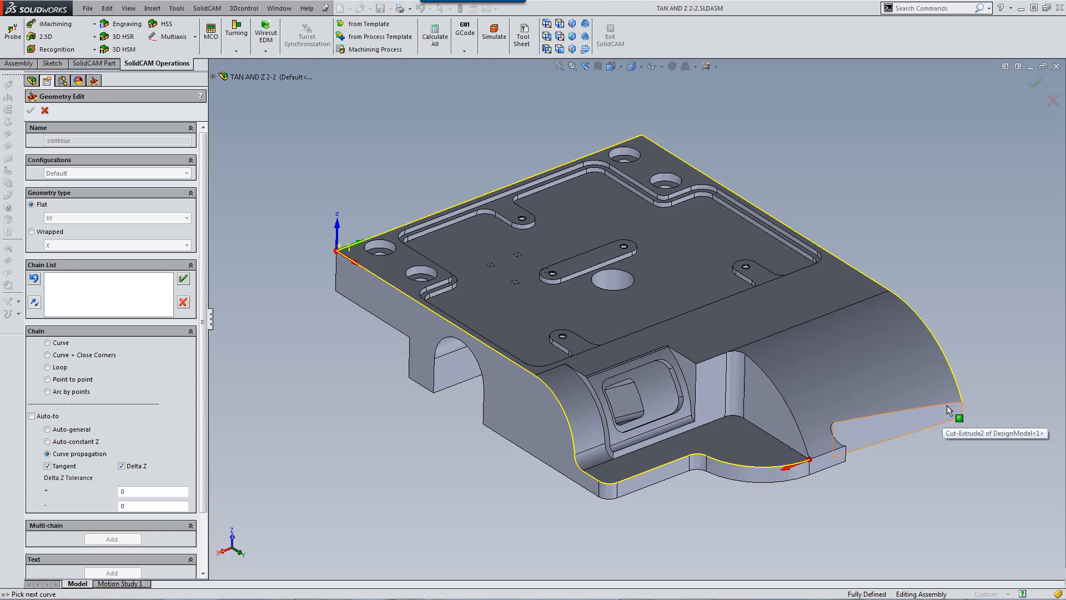
{"action": "left_click", "coordinate": [951, 407]}
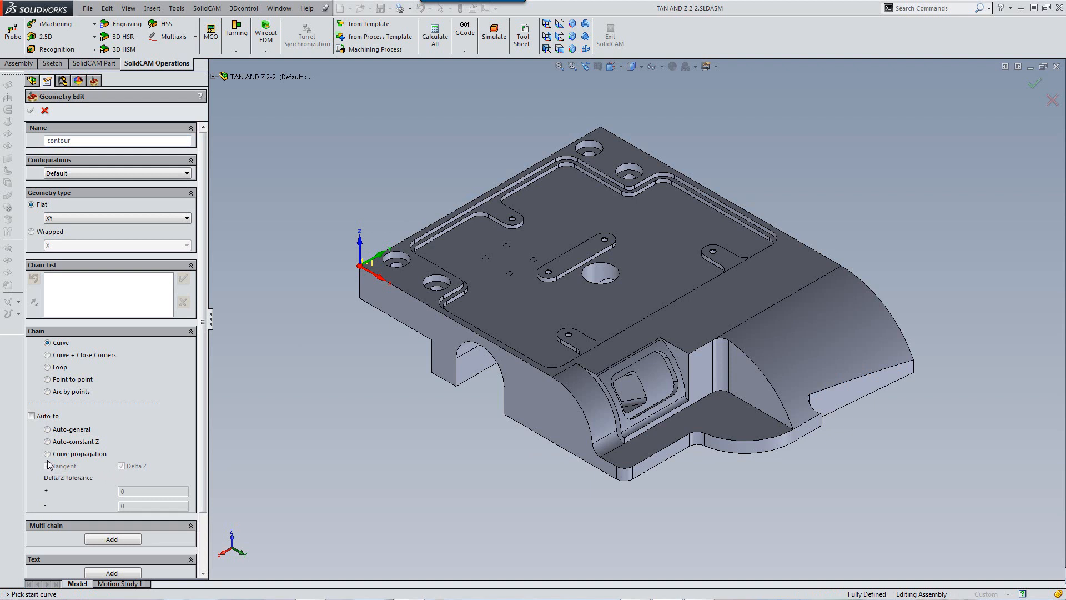
- With Curve propagation and Delta Z tolerance 9, chain the outer contour from the bottom-right arc edge
{"action": "left_click", "coordinate": [46, 452]}
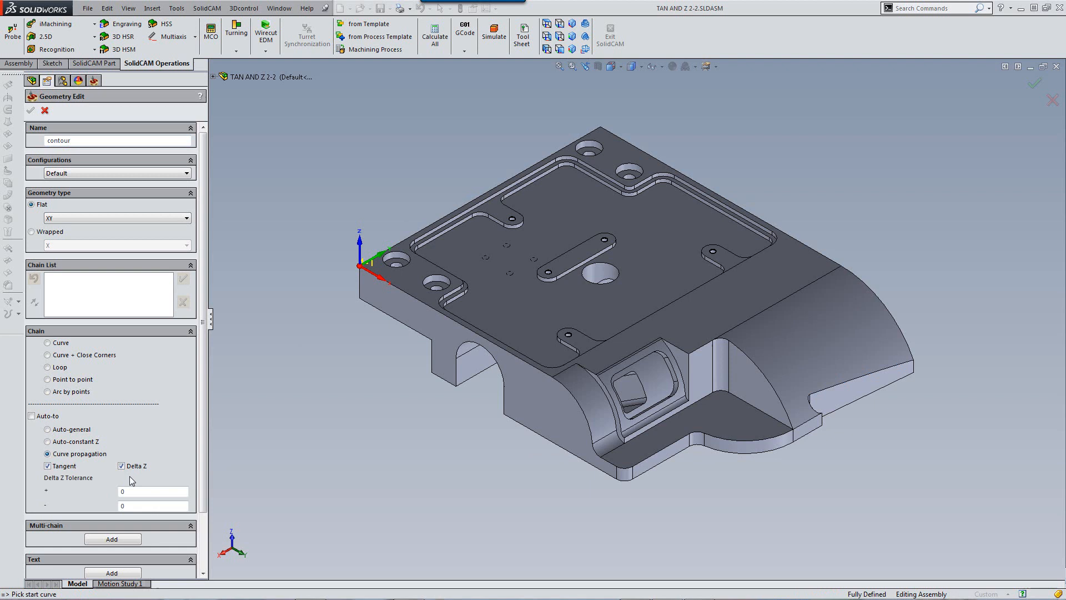
{"action": "mouse_move", "coordinate": [60, 490]}
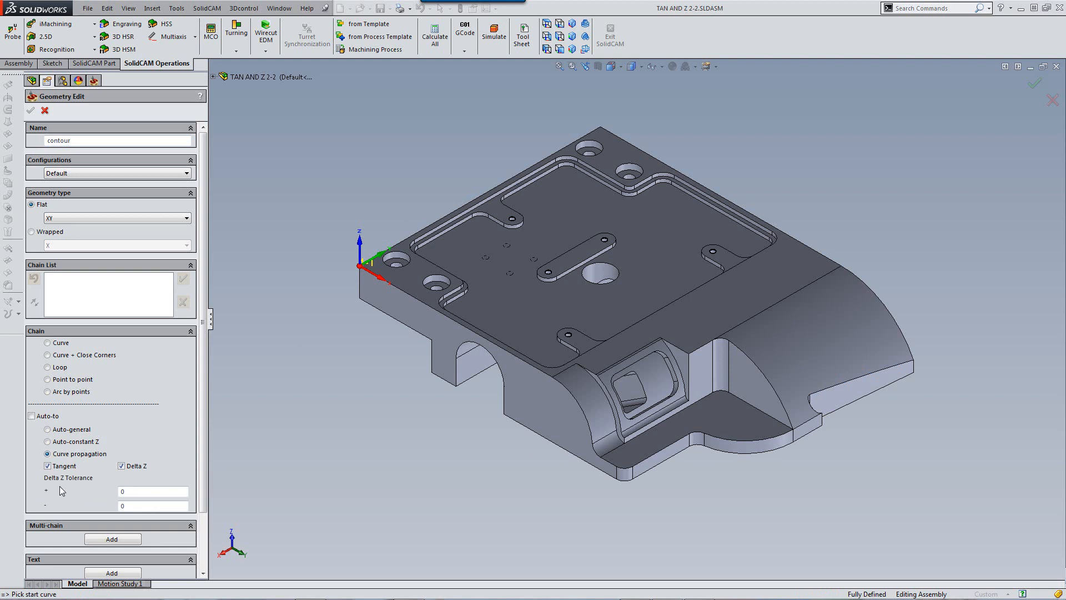
{"action": "mouse_move", "coordinate": [70, 485]}
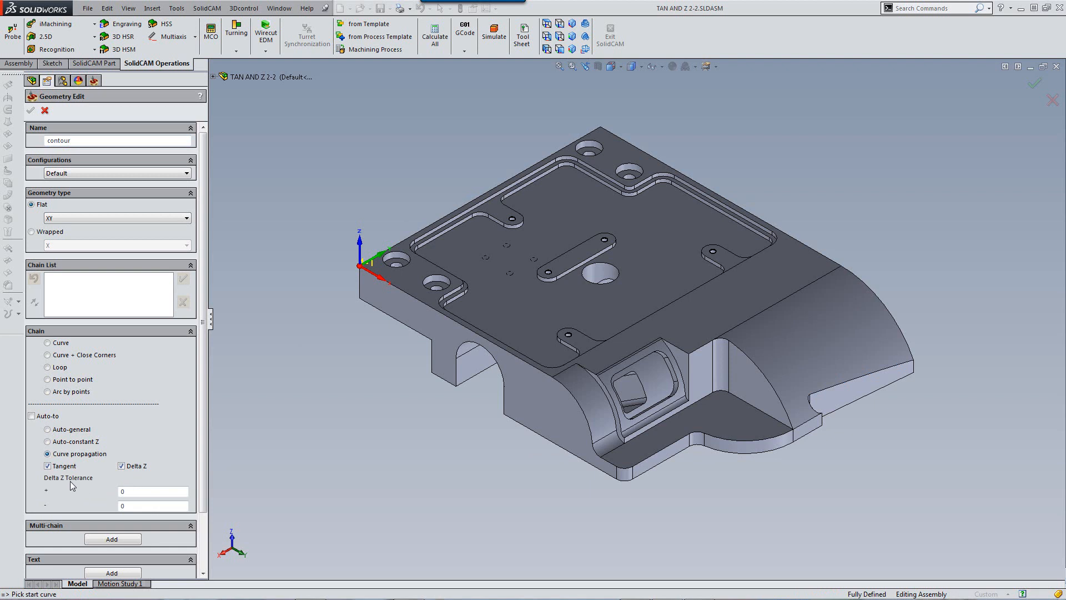
{"action": "left_click", "coordinate": [153, 491]}
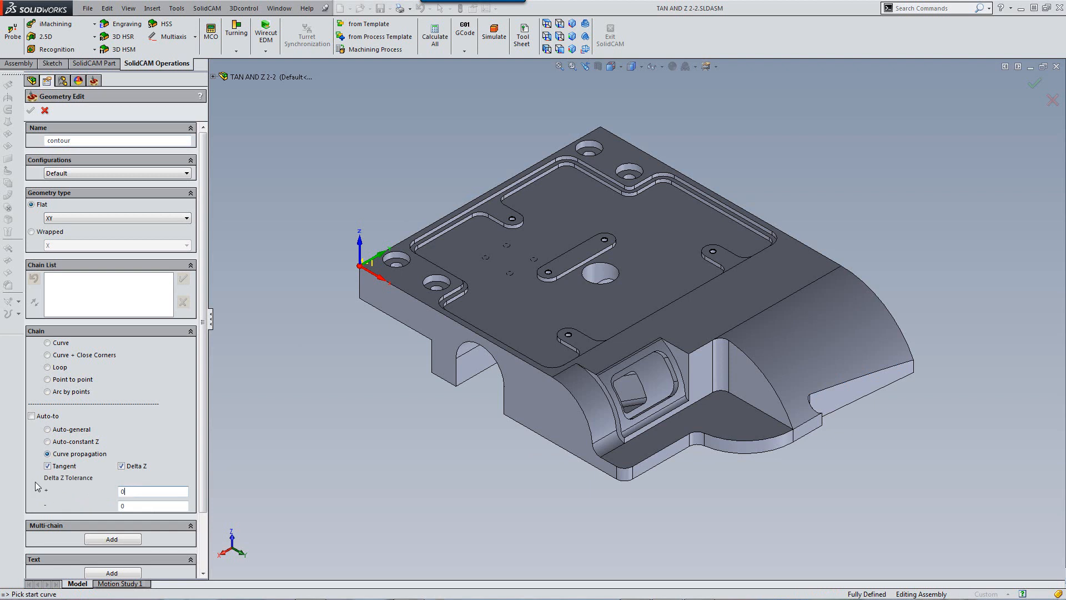
{"action": "left_click", "coordinate": [152, 491]}
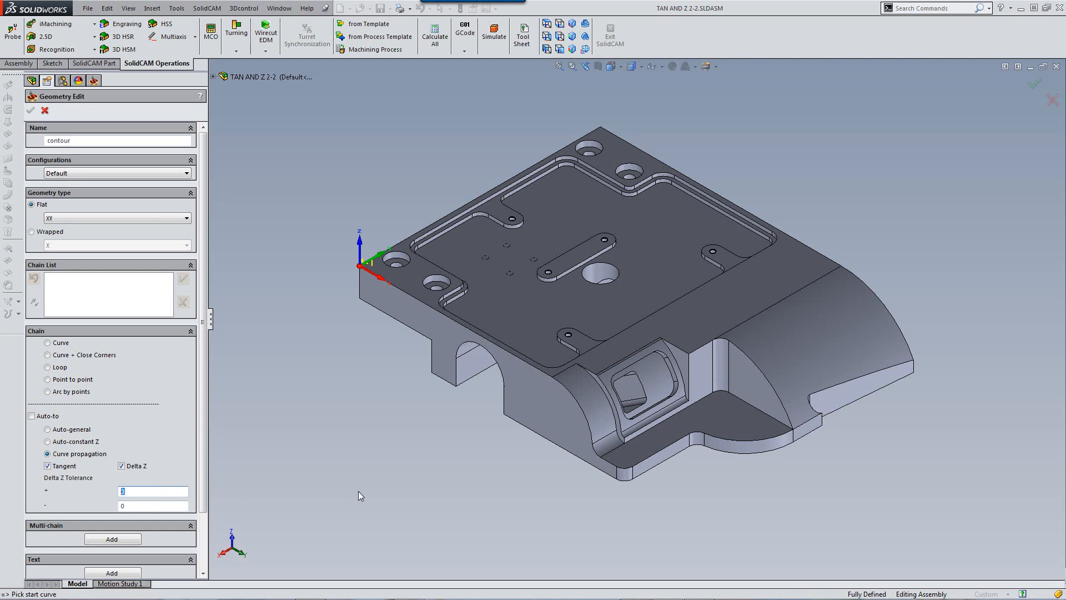
{"action": "type", "text": "9"}
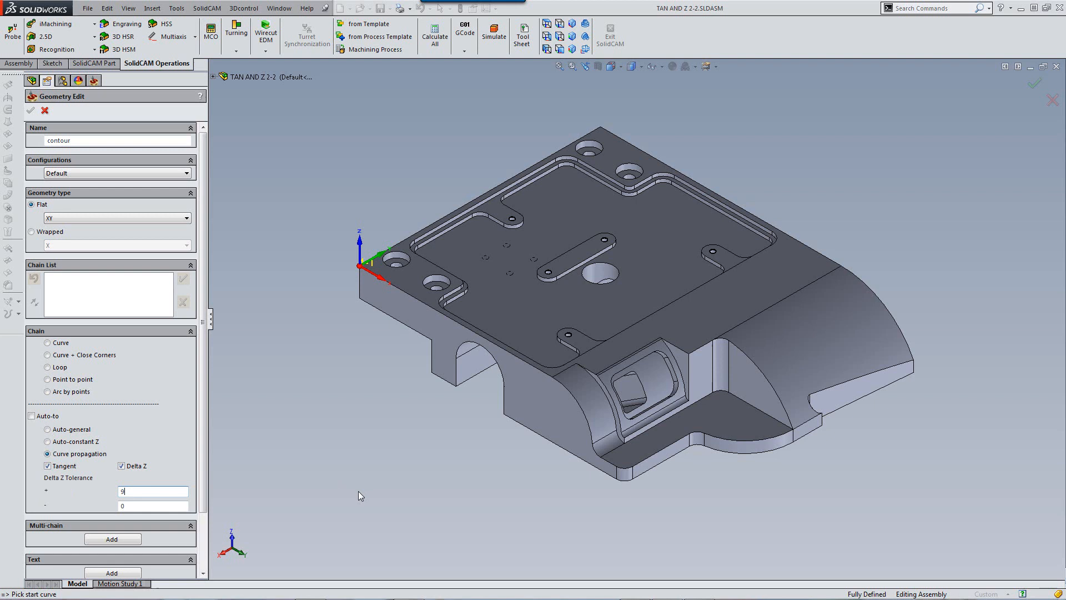
{"action": "mouse_move", "coordinate": [929, 361]}
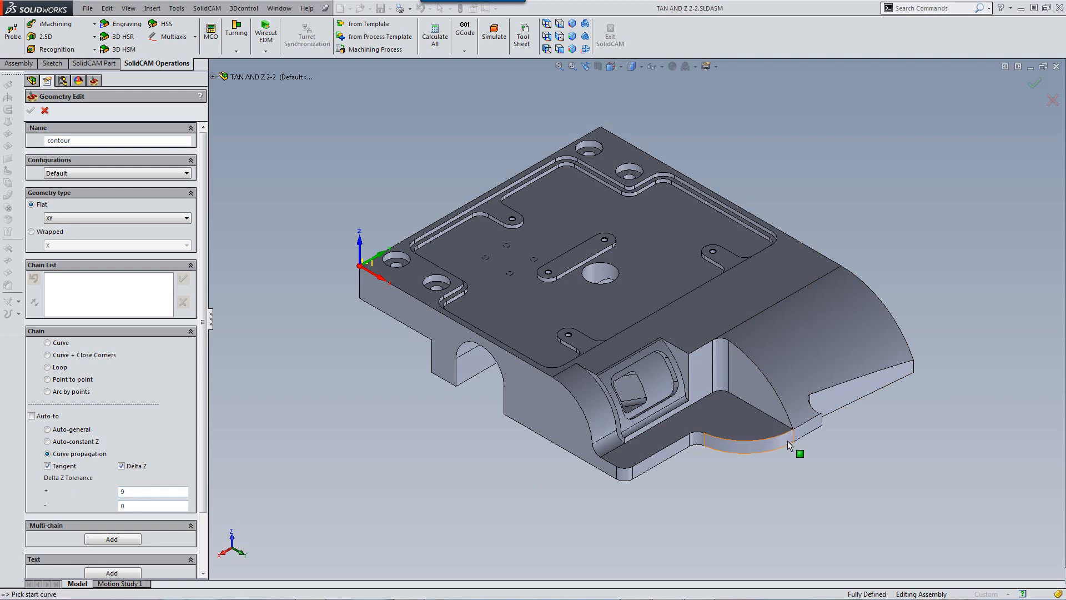
{"action": "left_click", "coordinate": [747, 439]}
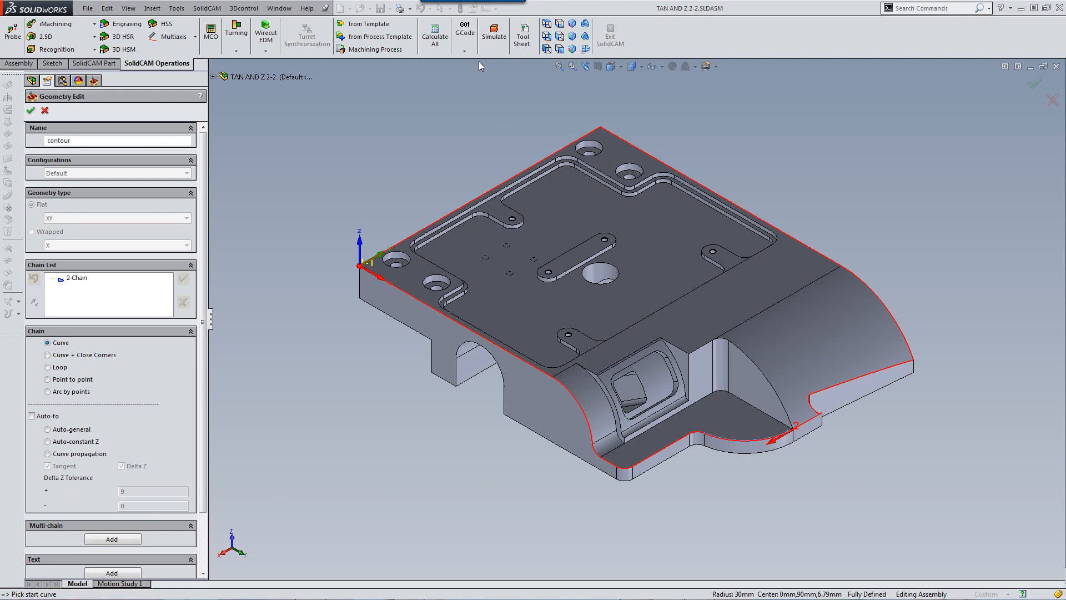
- Delete the created chain from the Chain List
{"action": "right_click", "coordinate": [76, 277]}
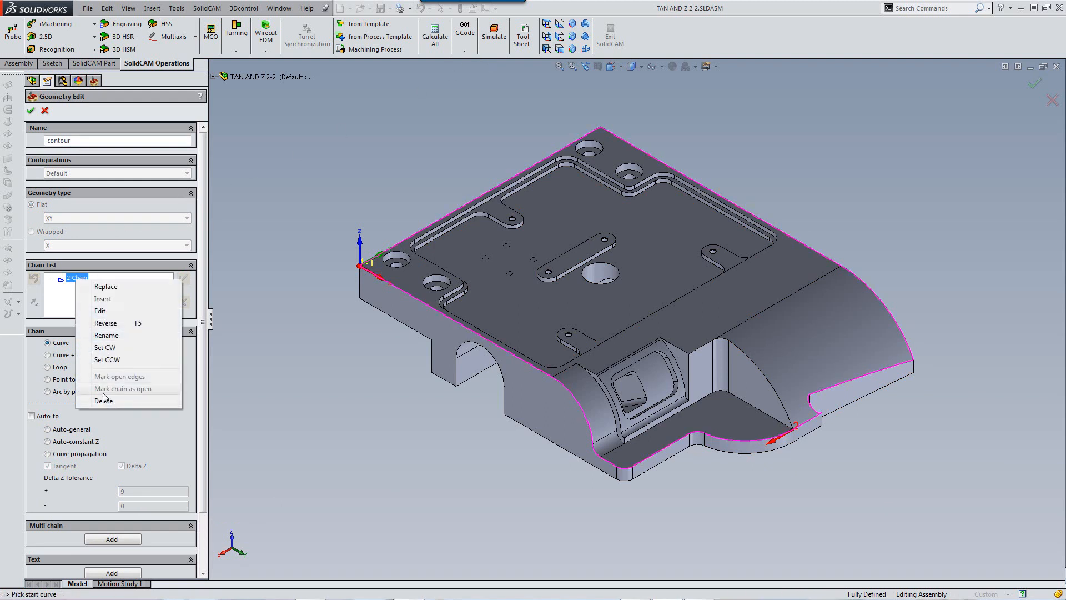
{"action": "left_click", "coordinate": [104, 401]}
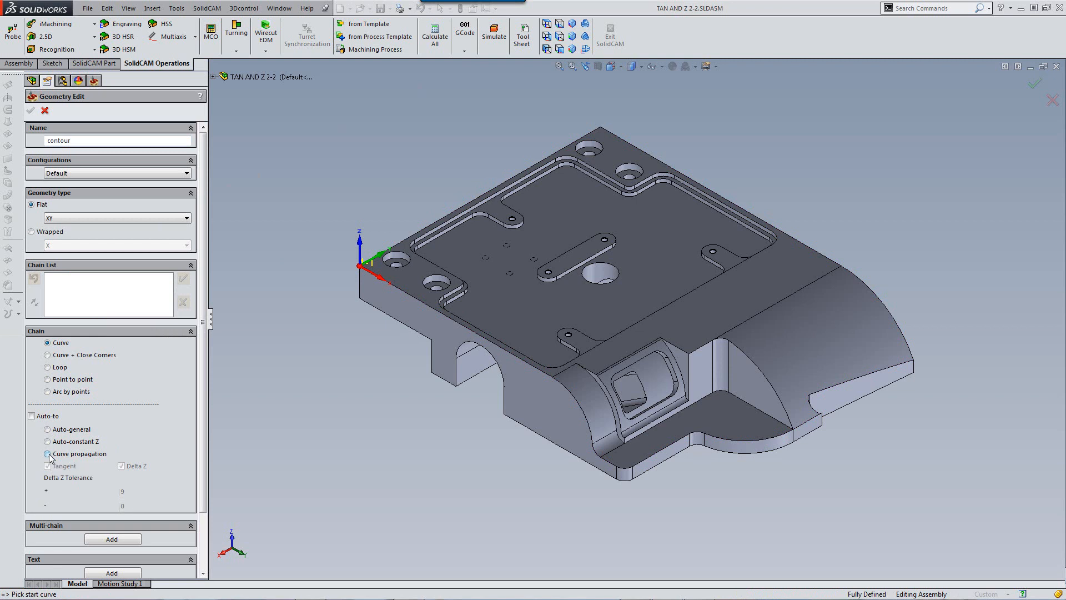
- Reselect Curve propagation with Tangent and Delta Z unchecked and pick the bottom-right edge again
{"action": "left_click", "coordinate": [47, 453]}
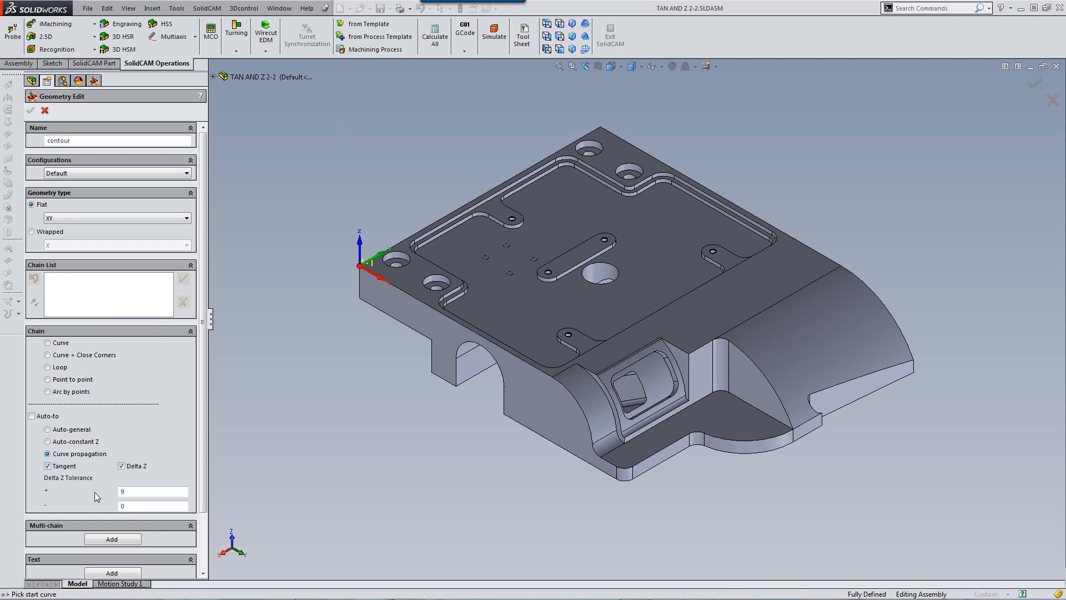
{"action": "left_click", "coordinate": [122, 465]}
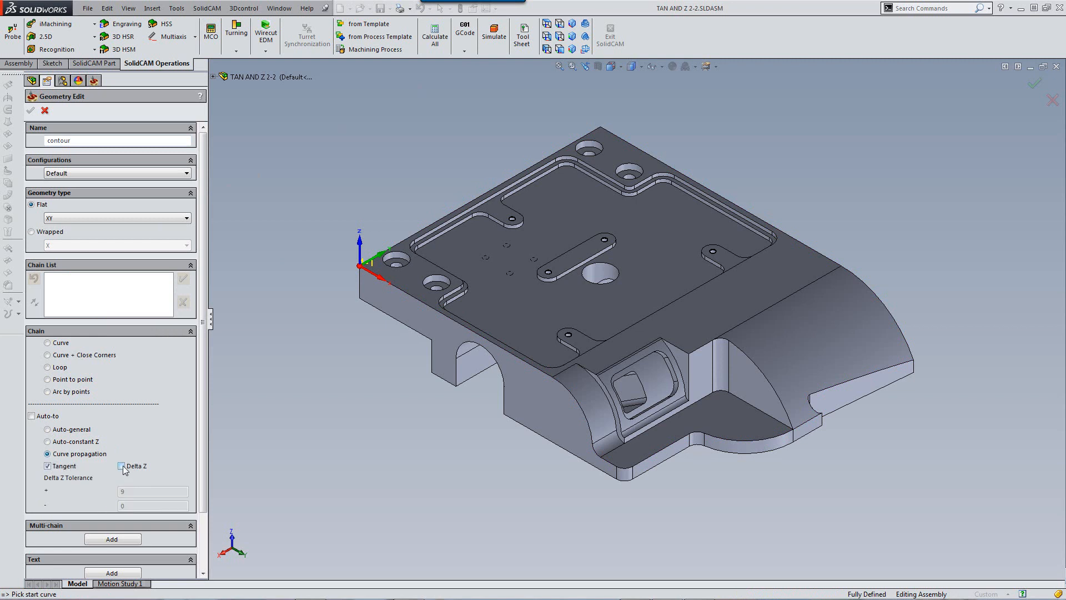
{"action": "left_click", "coordinate": [123, 466]}
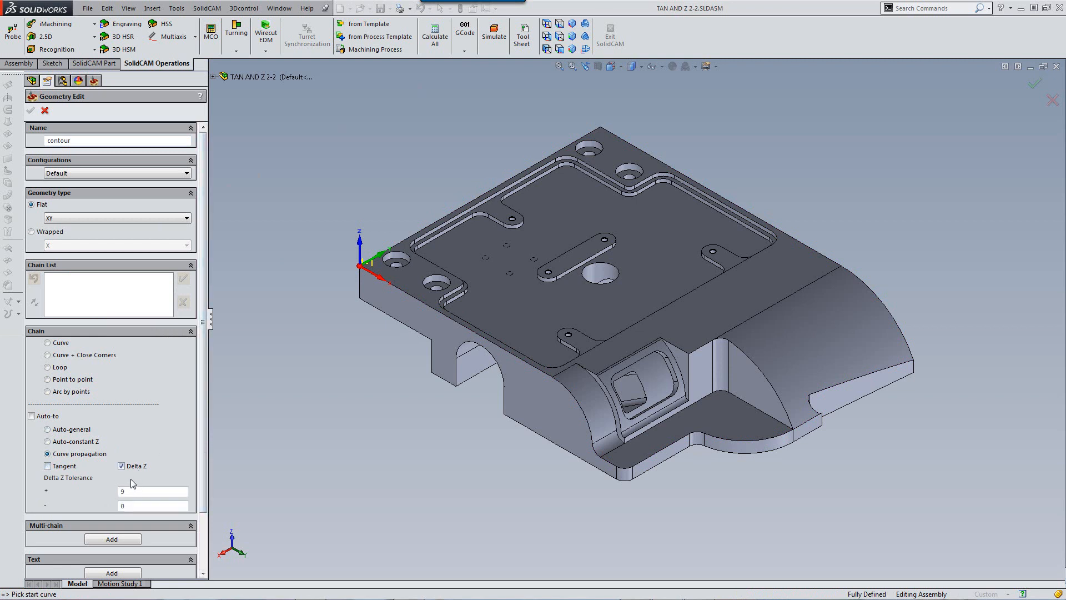
{"action": "left_click", "coordinate": [122, 465]}
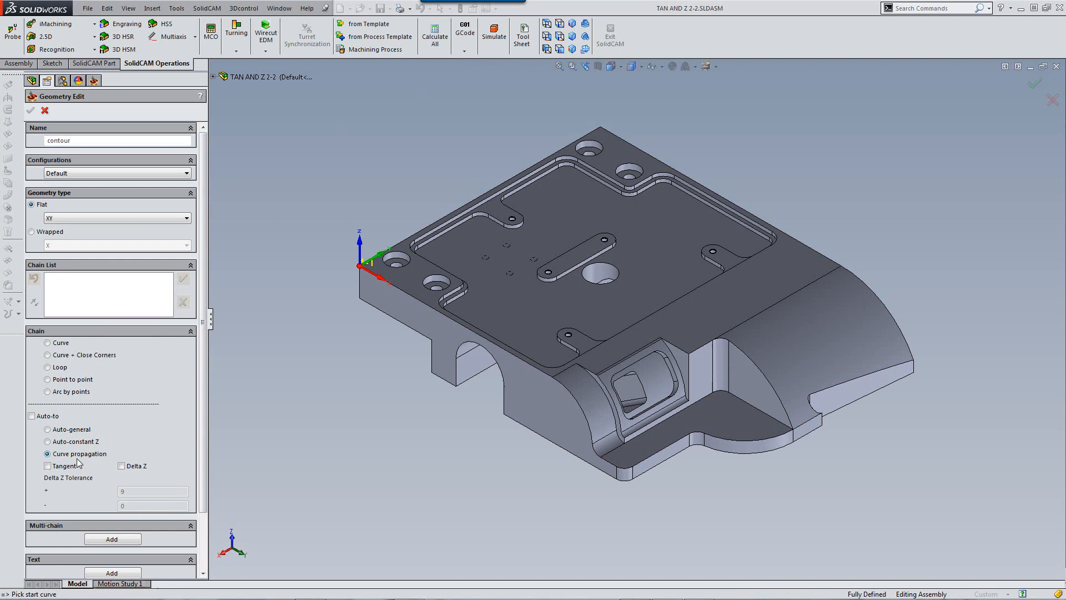
{"action": "mouse_move", "coordinate": [64, 465]}
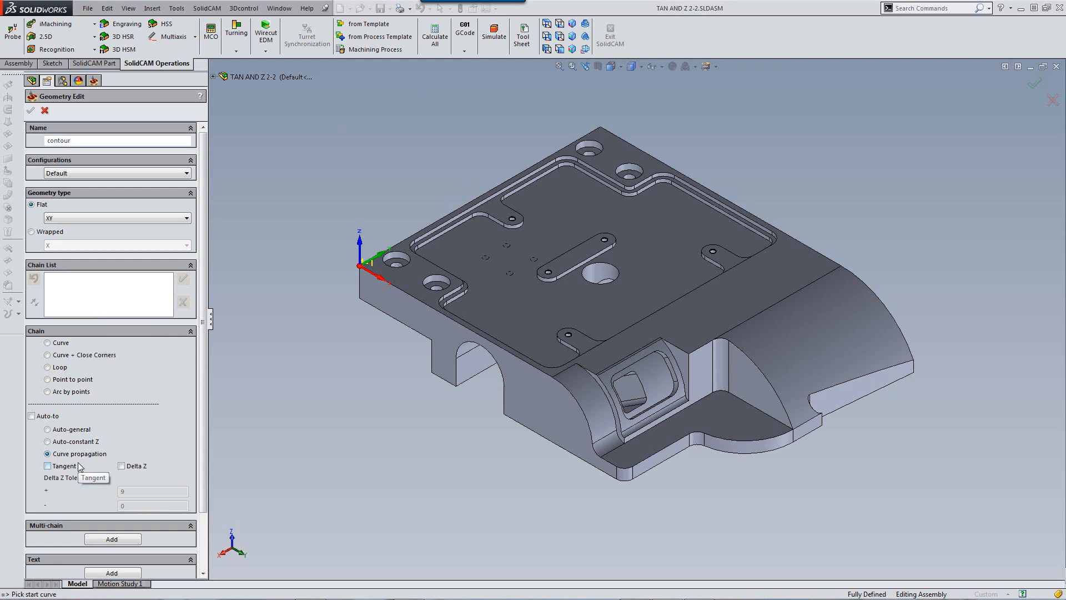
{"action": "mouse_move", "coordinate": [692, 513]}
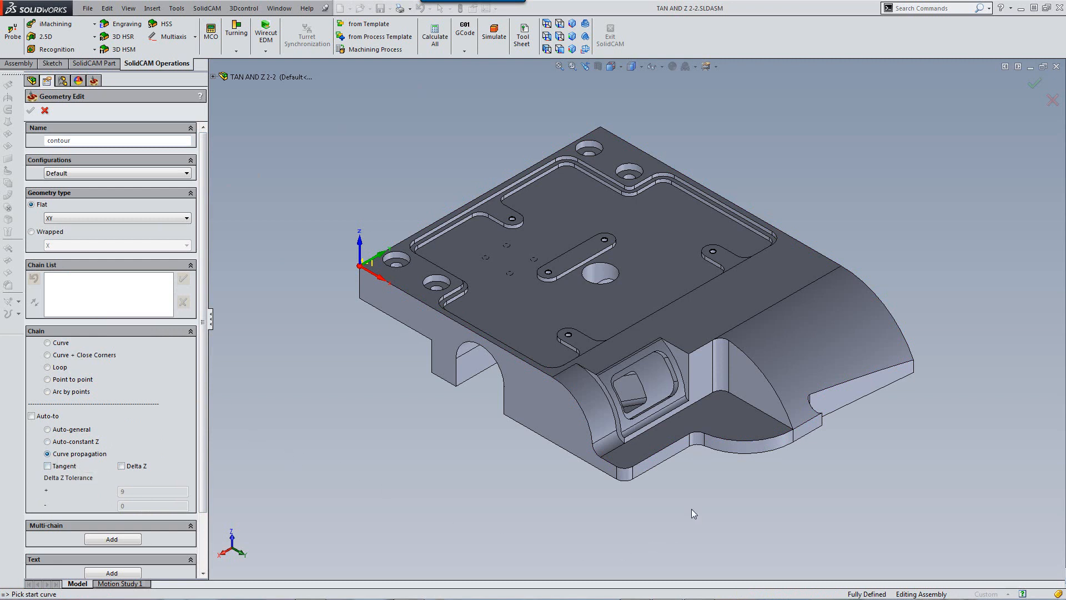
{"action": "left_click", "coordinate": [744, 437]}
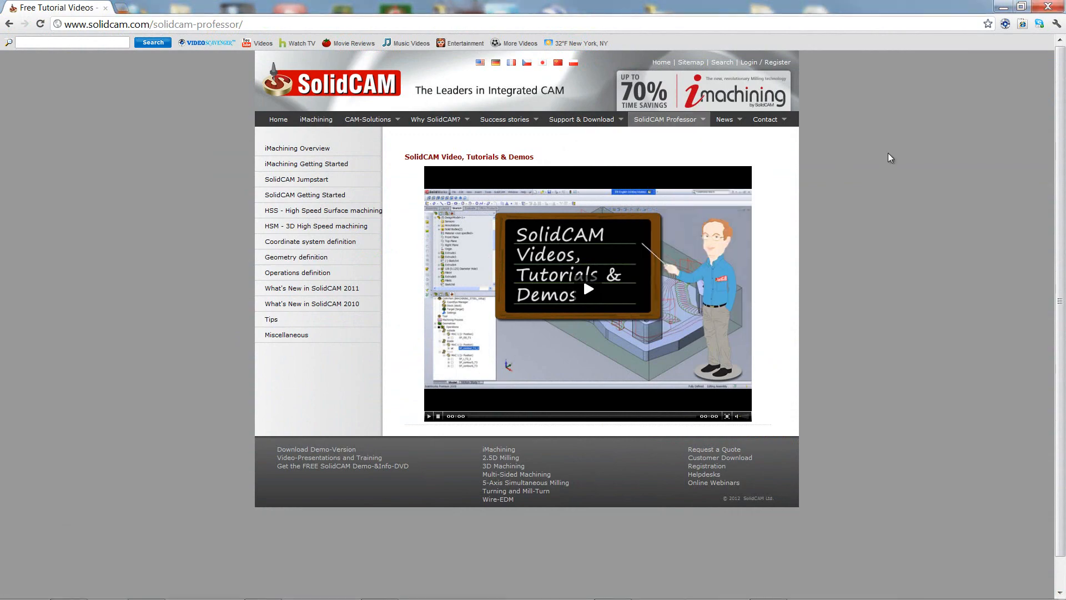
{"action": "mouse_move", "coordinate": [921, 165]}
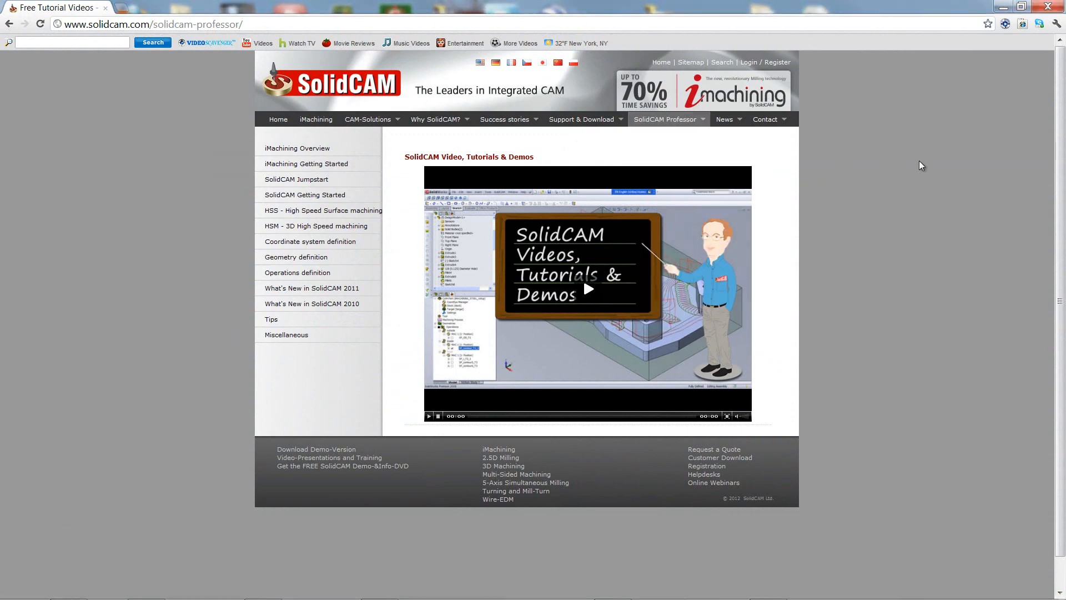